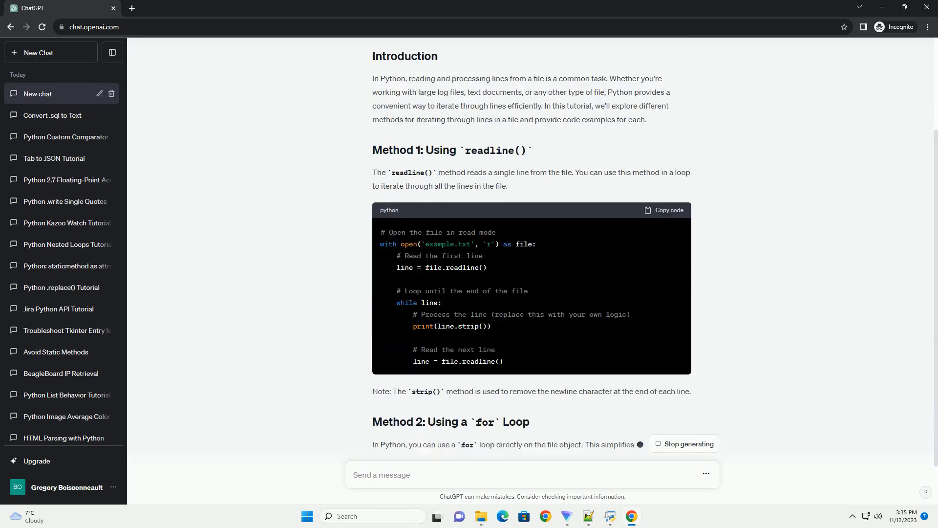
{"action": "scroll", "scroll_direction": "down", "scroll_amount": 3}
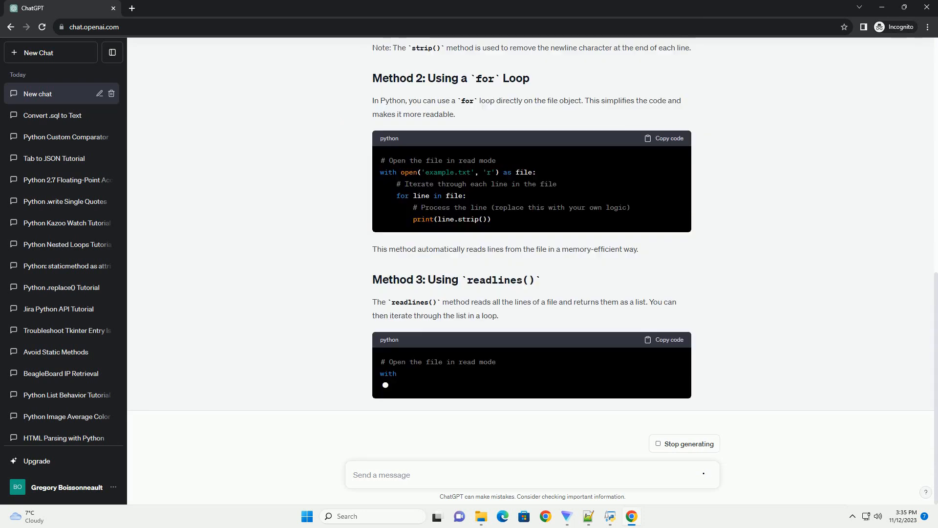